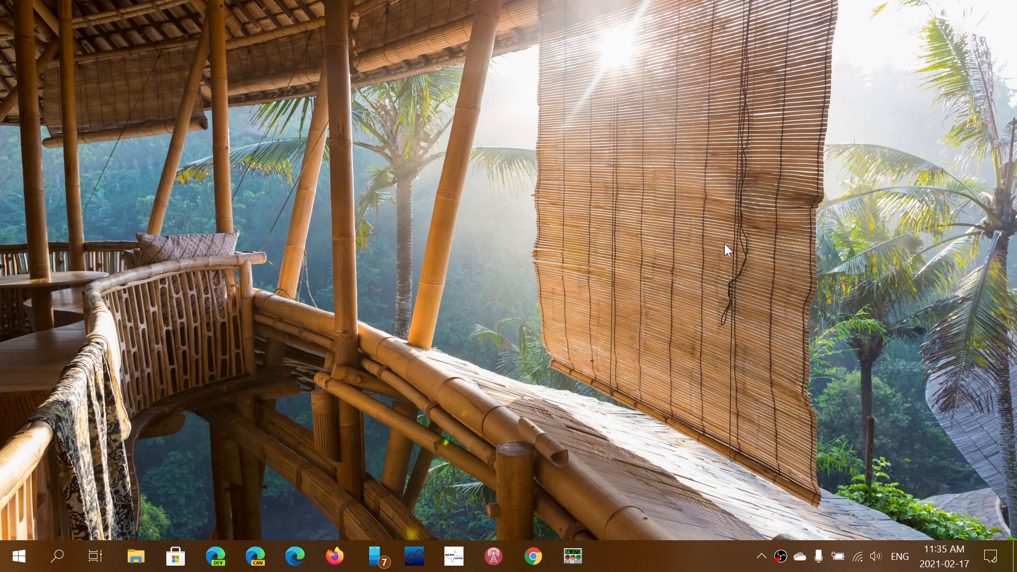
mouse_move(995, 560)
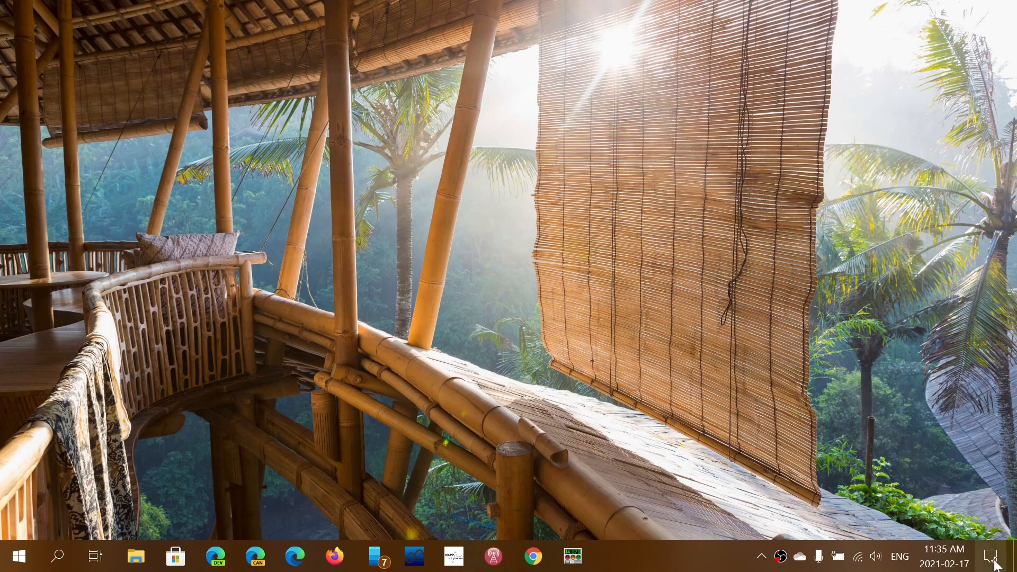
Step: Reach the Windows Settings home via the Action Center's All settings tile
click(992, 556)
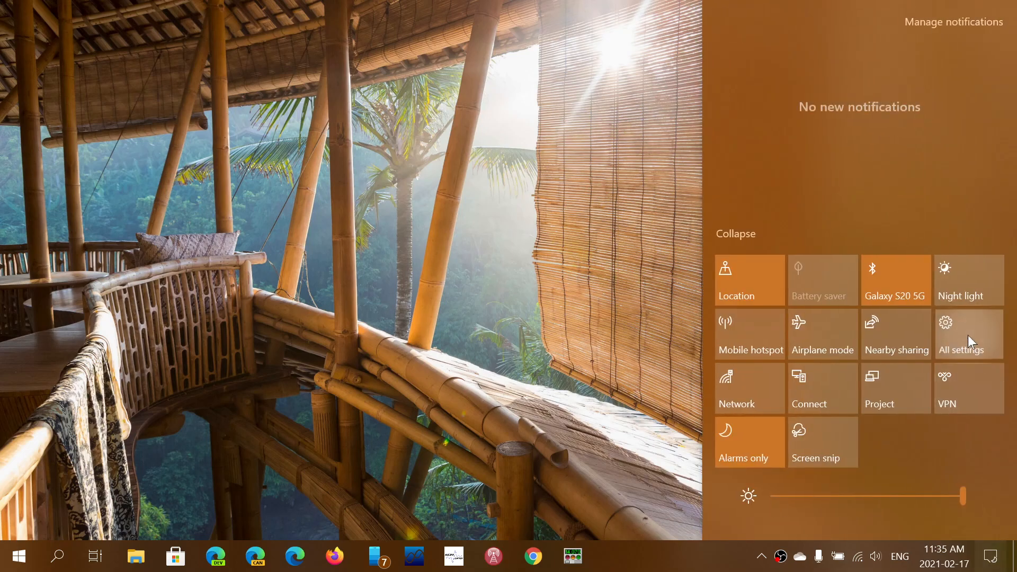
click(966, 333)
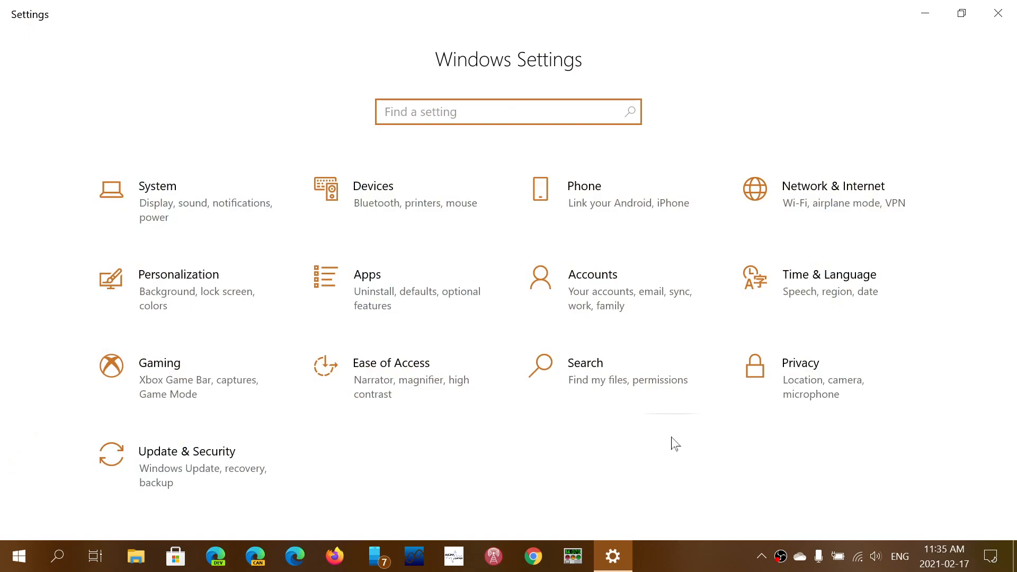
click(508, 111)
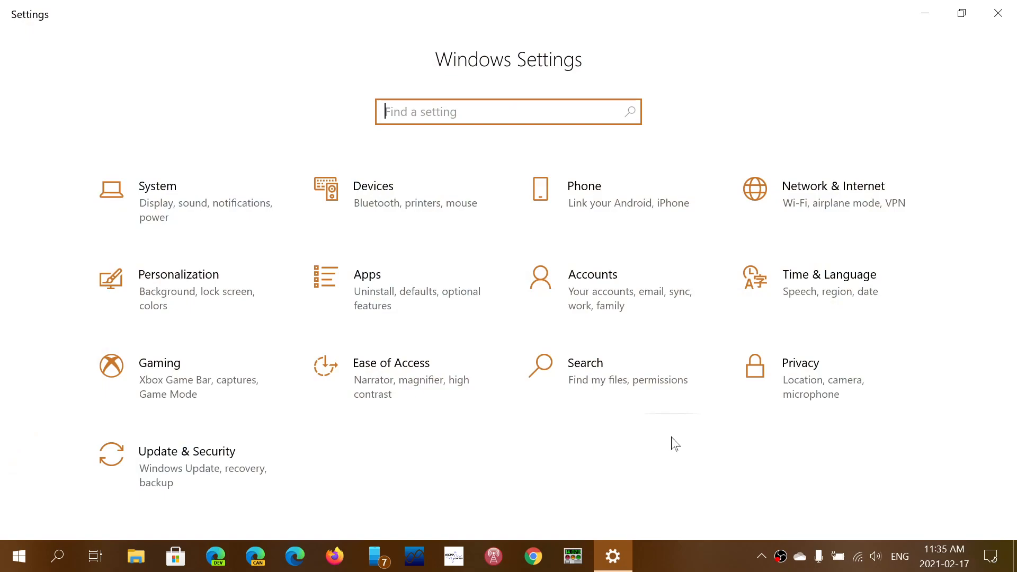
mouse_move(433, 434)
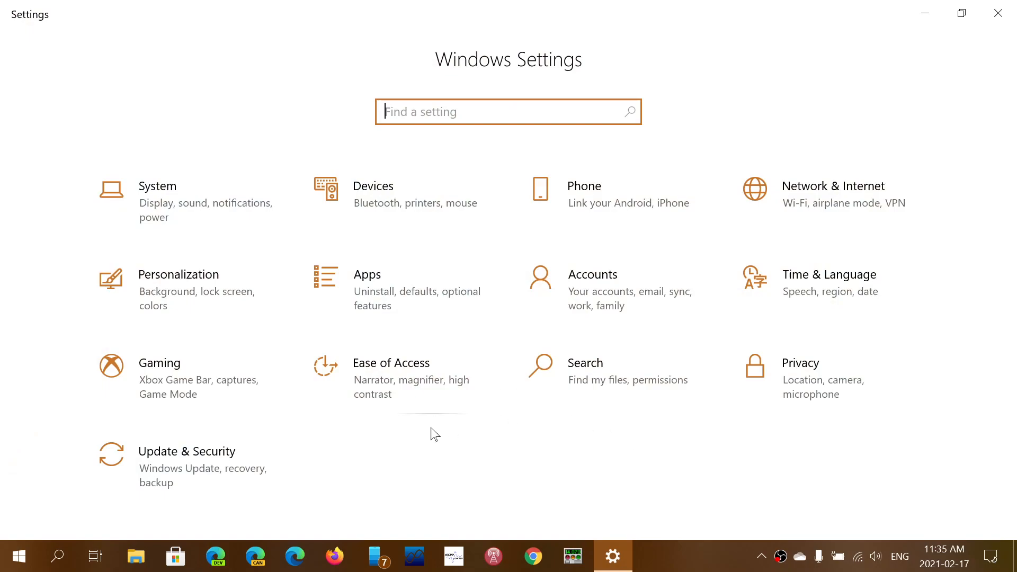
Step: Show the Update & Security Windows Update page reporting the device is up to date
click(186, 451)
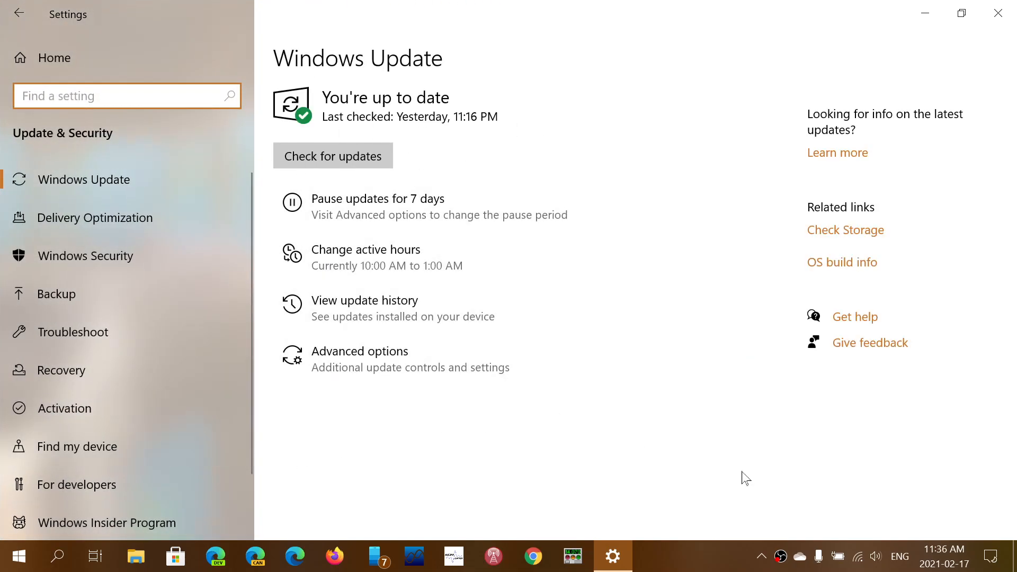
click(126, 95)
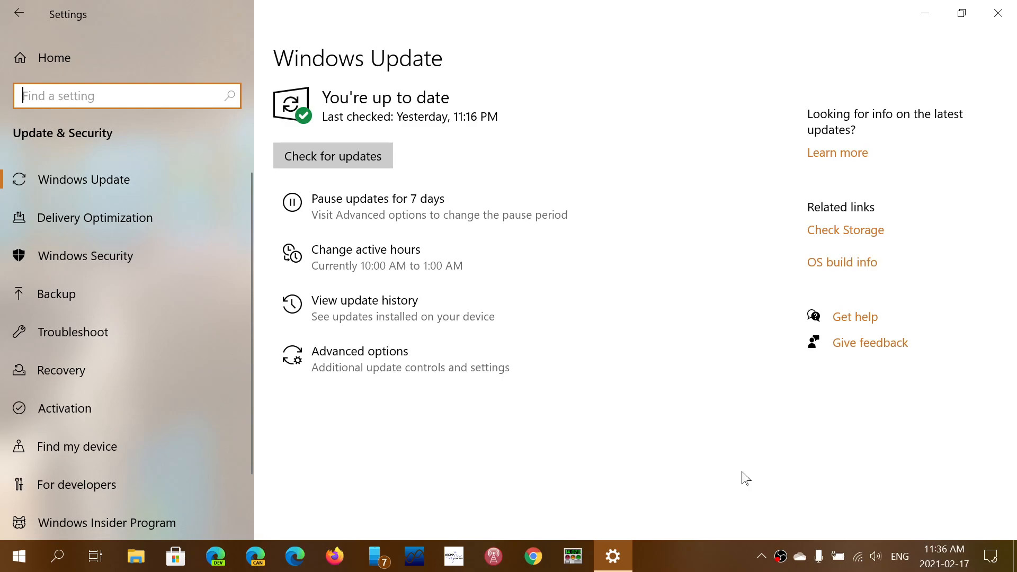
mouse_move(1002, 11)
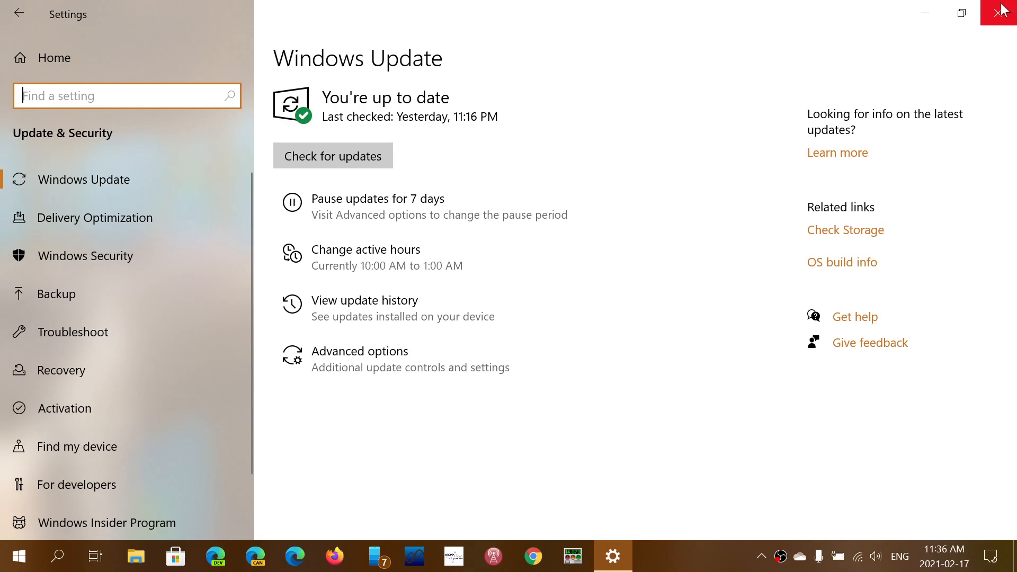
Step: Close Settings and run winver to show Windows 10 Pro 20H2, build 19042.804
click(1004, 12)
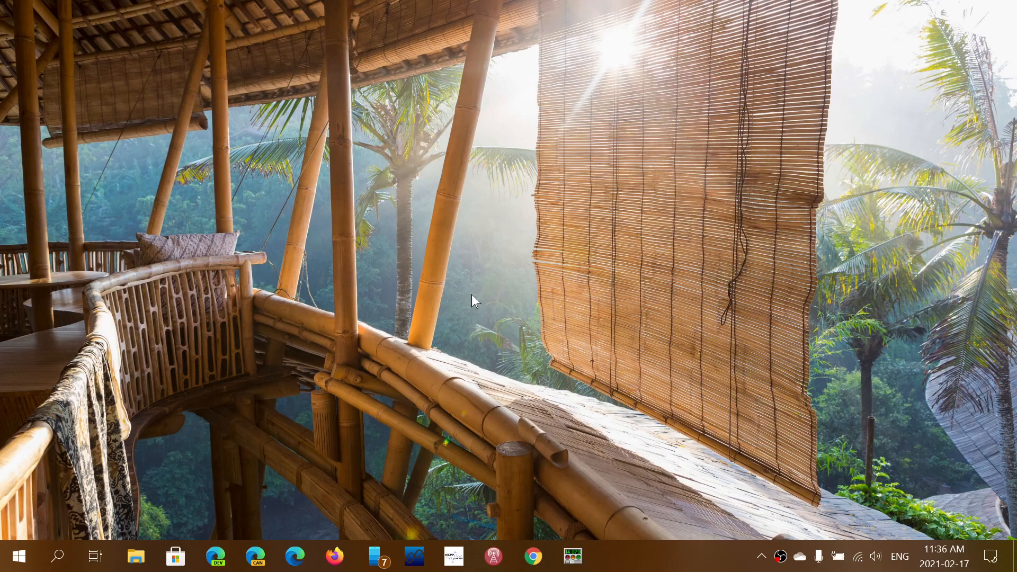
mouse_move(669, 311)
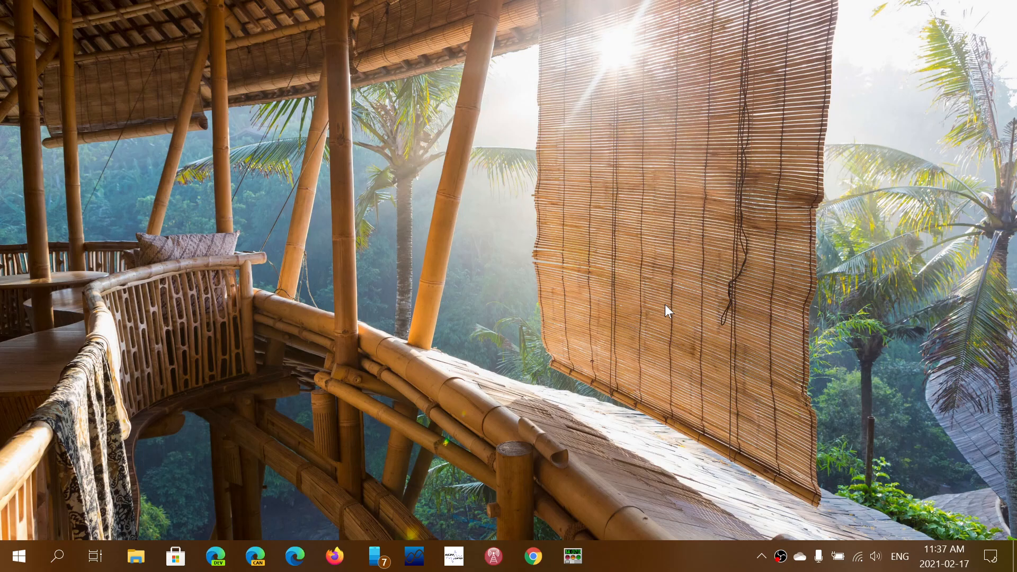
mouse_move(361, 418)
text(w)
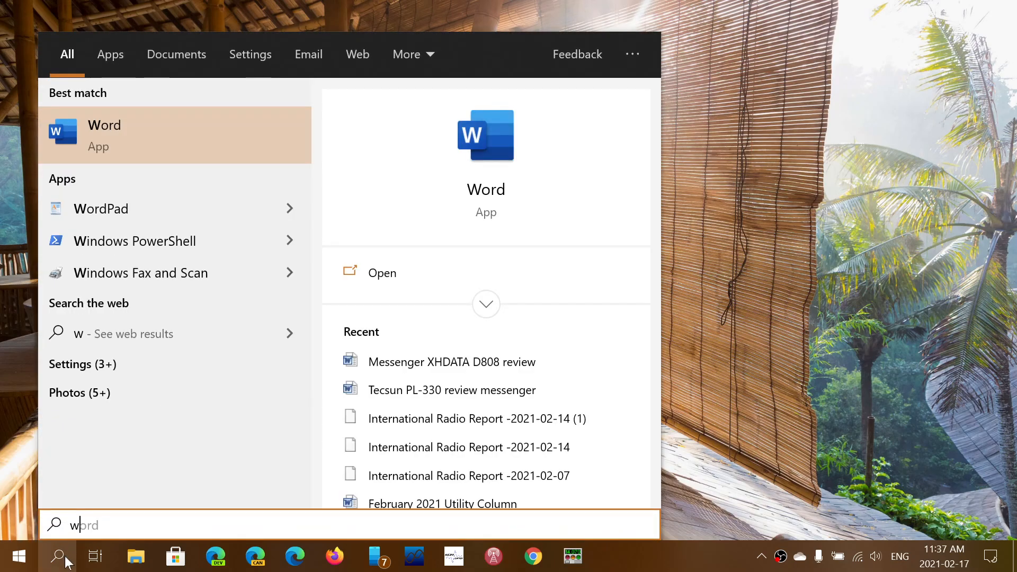
text(inver)
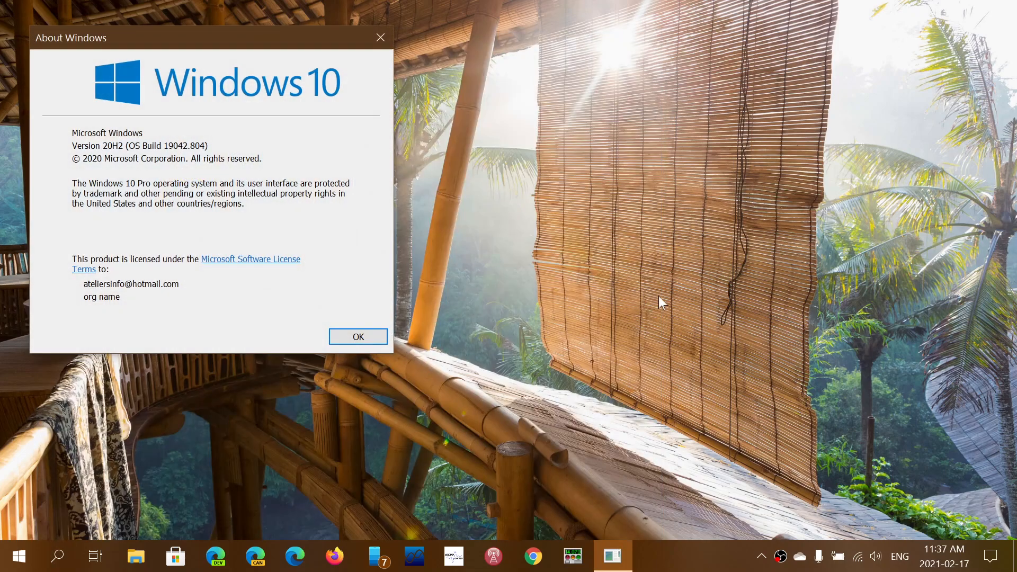
mouse_move(403, 253)
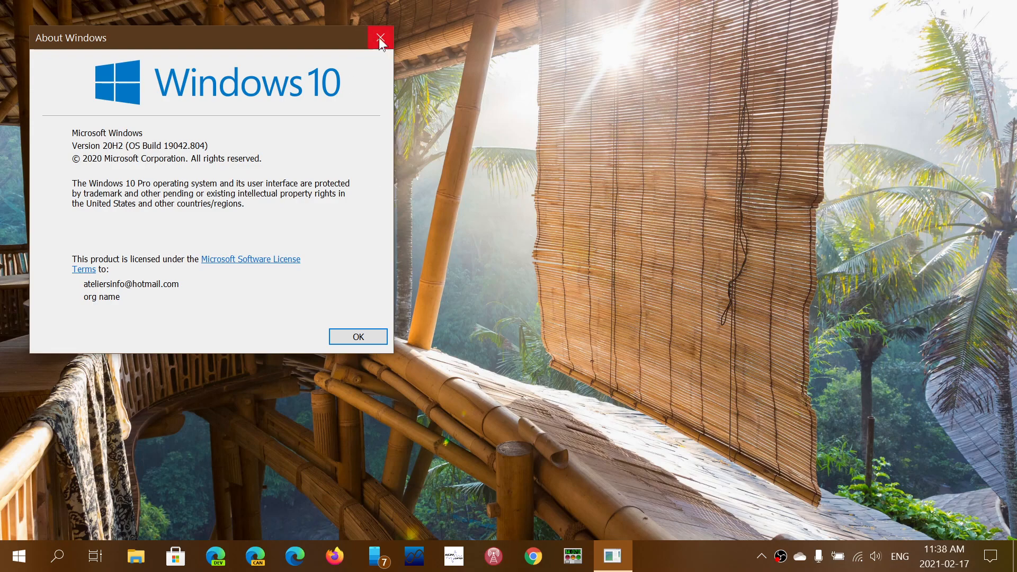
Step: Dismiss the About Windows dialog, leaving the desktop clear
click(380, 38)
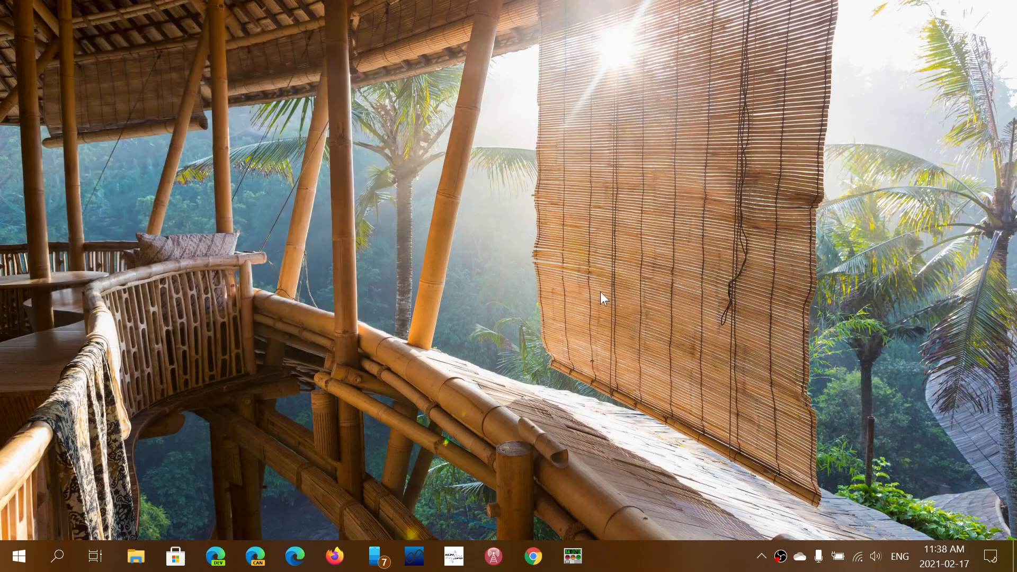